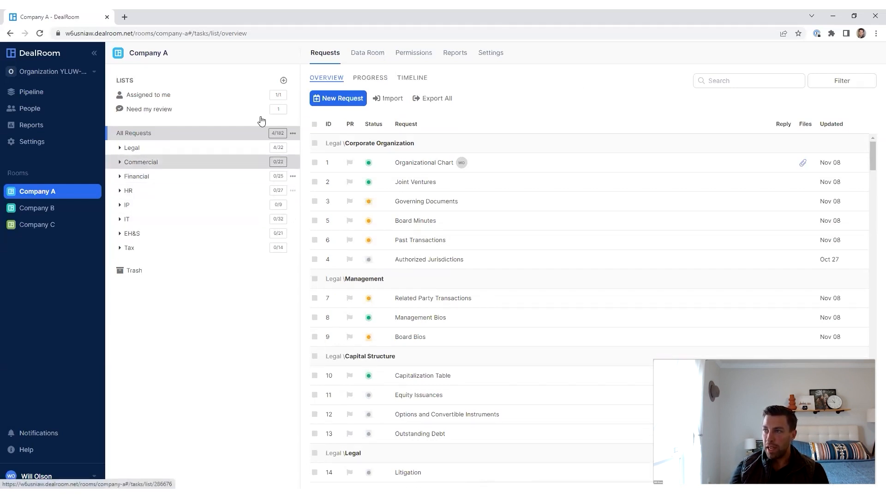
- Create a new request list named 'Integration' in Company A's room
{"action": "left_click", "coordinate": [293, 133]}
{"action": "type", "text": "Integra"}
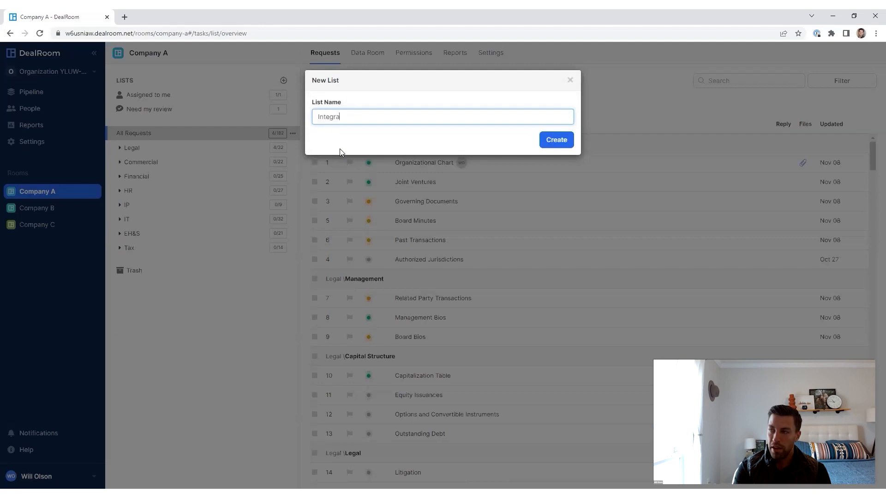
{"action": "left_click", "coordinate": [554, 139]}
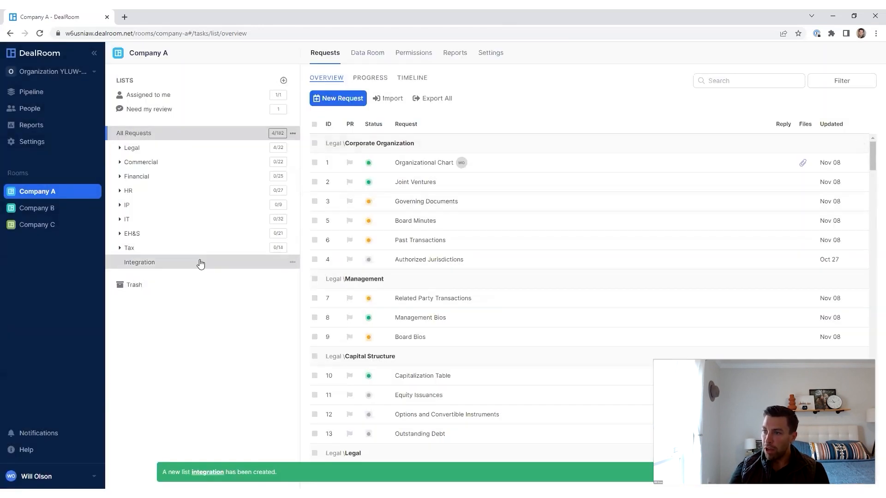
{"action": "mouse_move", "coordinate": [253, 181]}
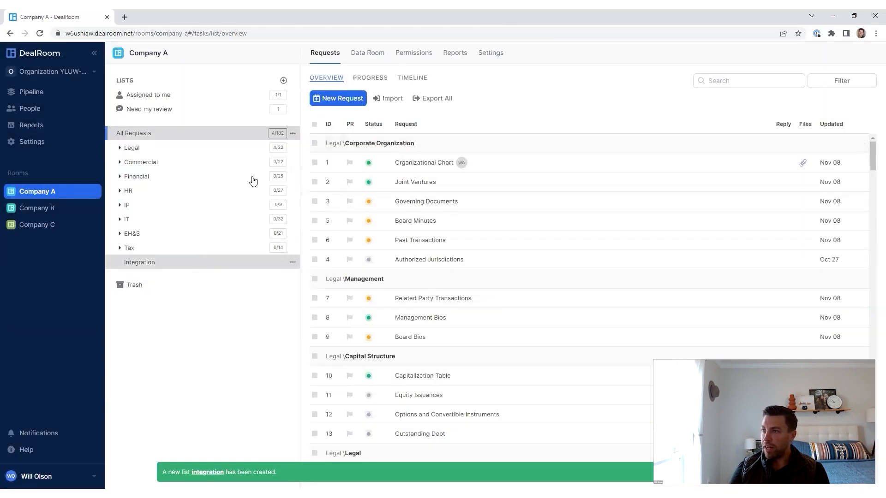
- Add a request titled 'IT Discovery Call' to the Integration list
{"action": "left_click", "coordinate": [338, 98]}
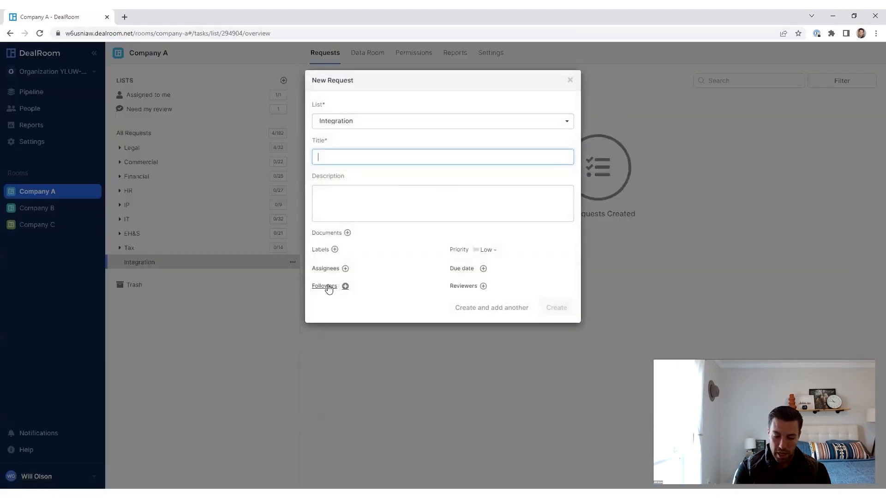
{"action": "type", "text": "IT Discovery C"}
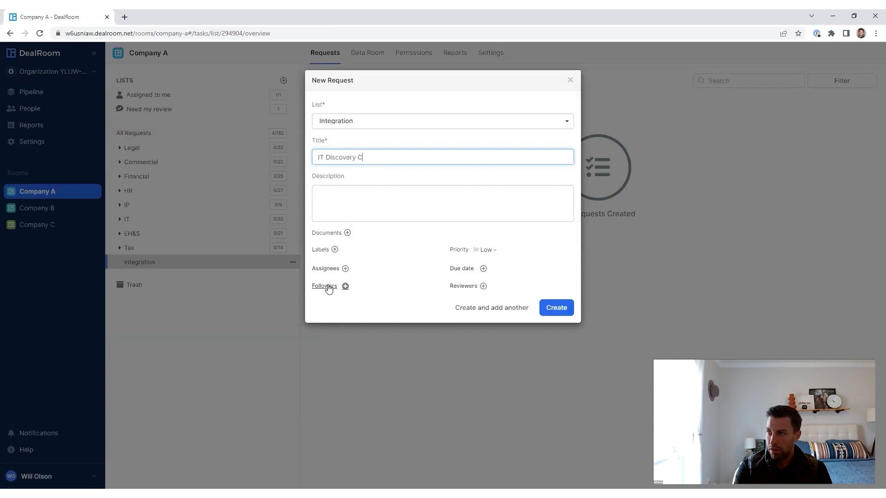
{"action": "type", "text": "all"}
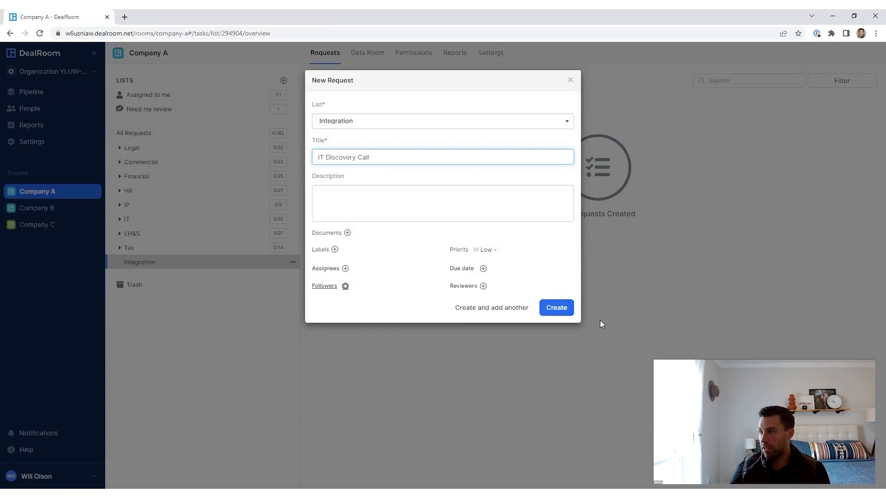
{"action": "left_click", "coordinate": [554, 307]}
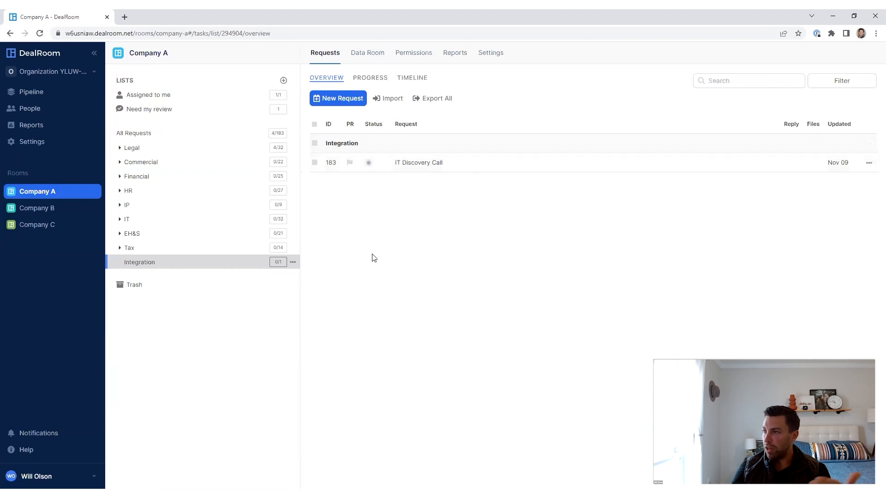
{"action": "mouse_move", "coordinate": [300, 317]}
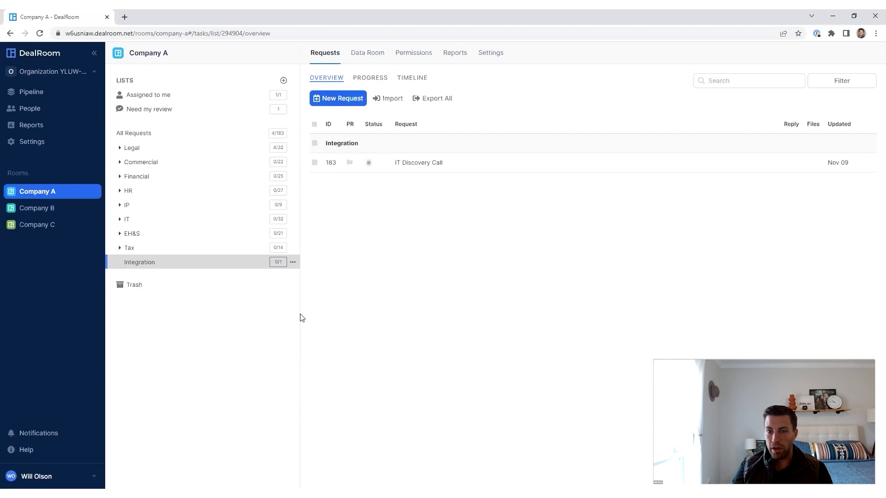
{"action": "mouse_move", "coordinate": [166, 275]}
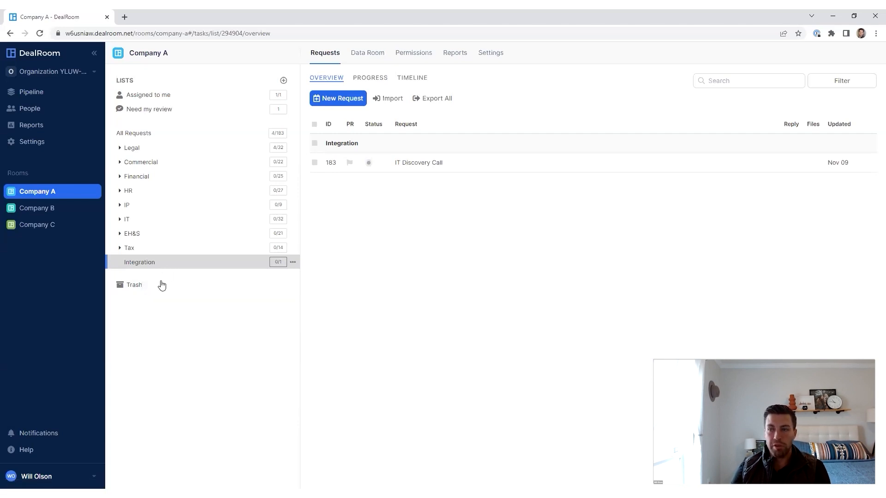
{"action": "mouse_move", "coordinate": [155, 191]}
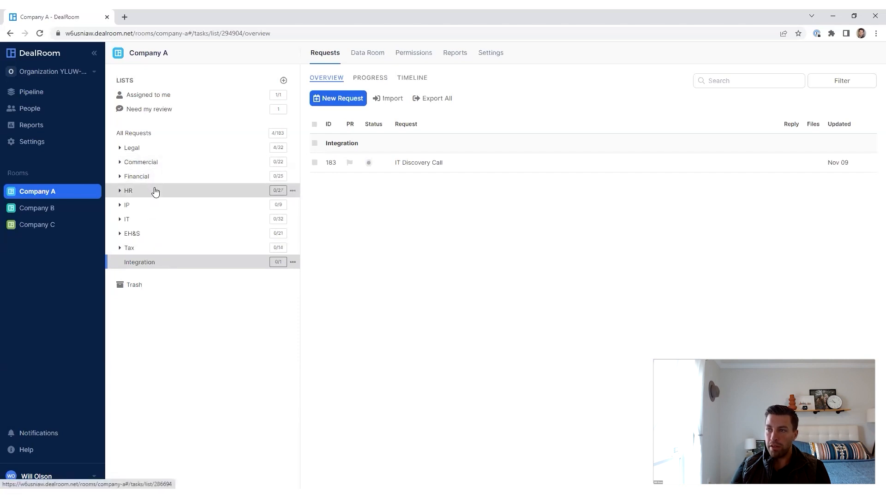
- Switch to the HR list to view its agreements and benefits requests
{"action": "left_click", "coordinate": [127, 191]}
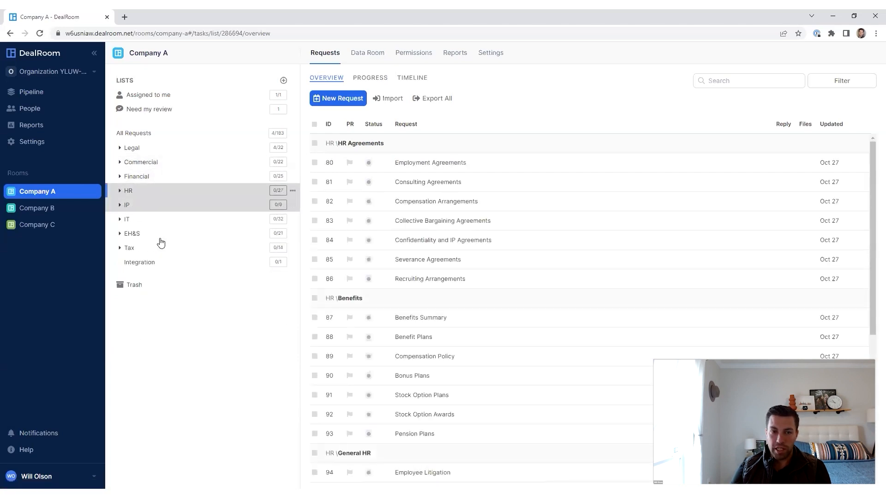